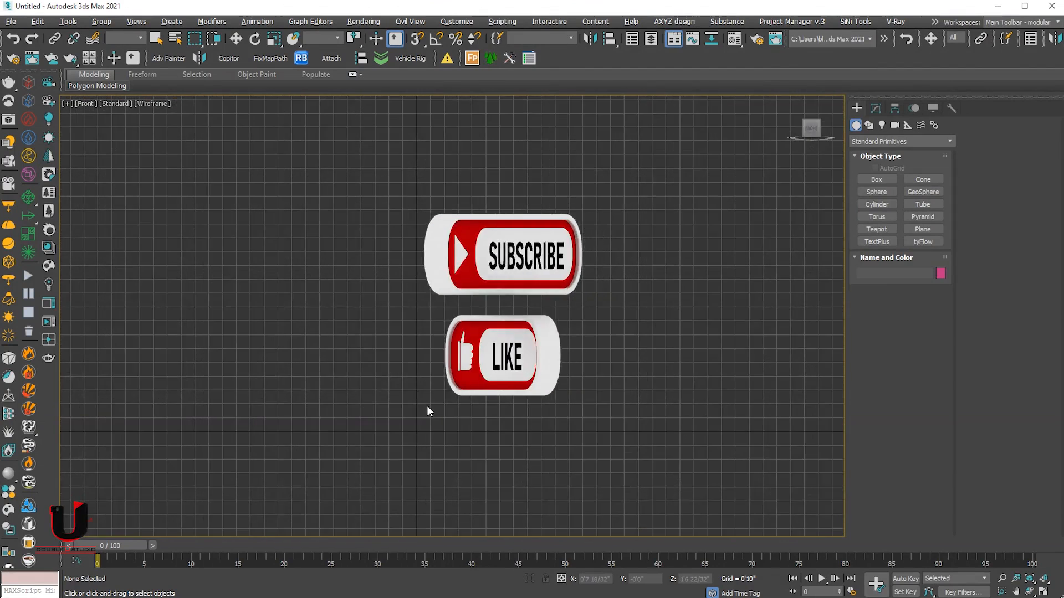
- Create a Standard Primitives Plane and drag out a tall upright rectangle near the view centre
{"action": "left_click", "coordinate": [922, 204]}
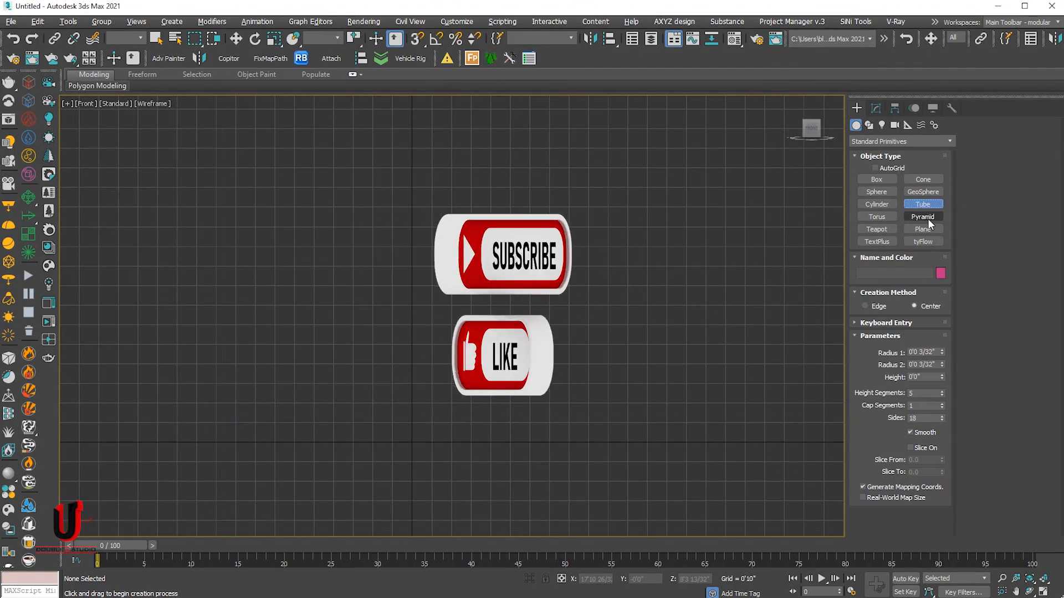
{"action": "left_click", "coordinate": [923, 228]}
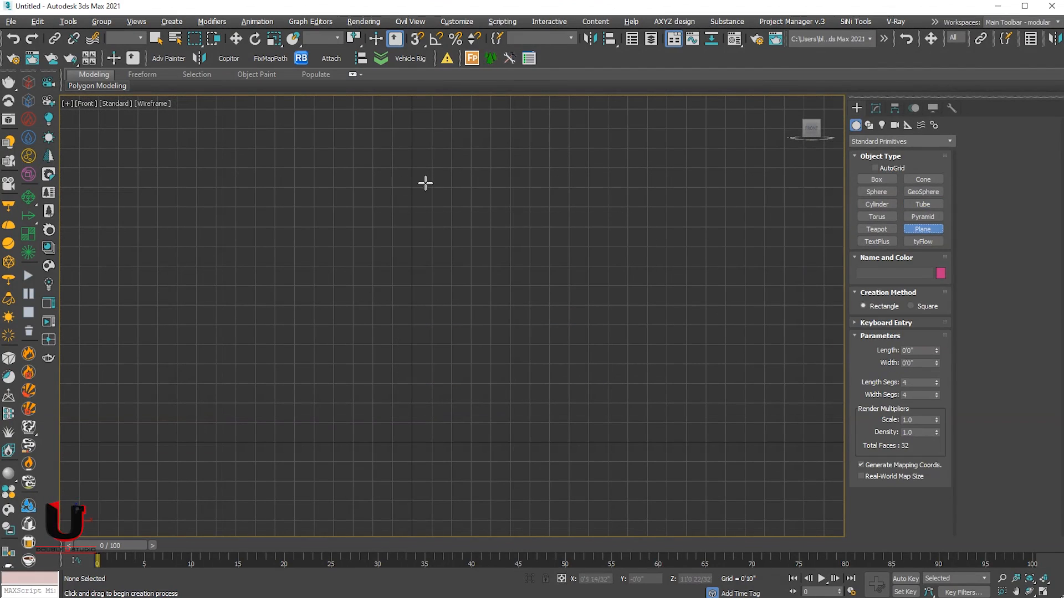
{"action": "left_click_drag", "start_coordinate": [424, 146], "coordinate": [577, 384]}
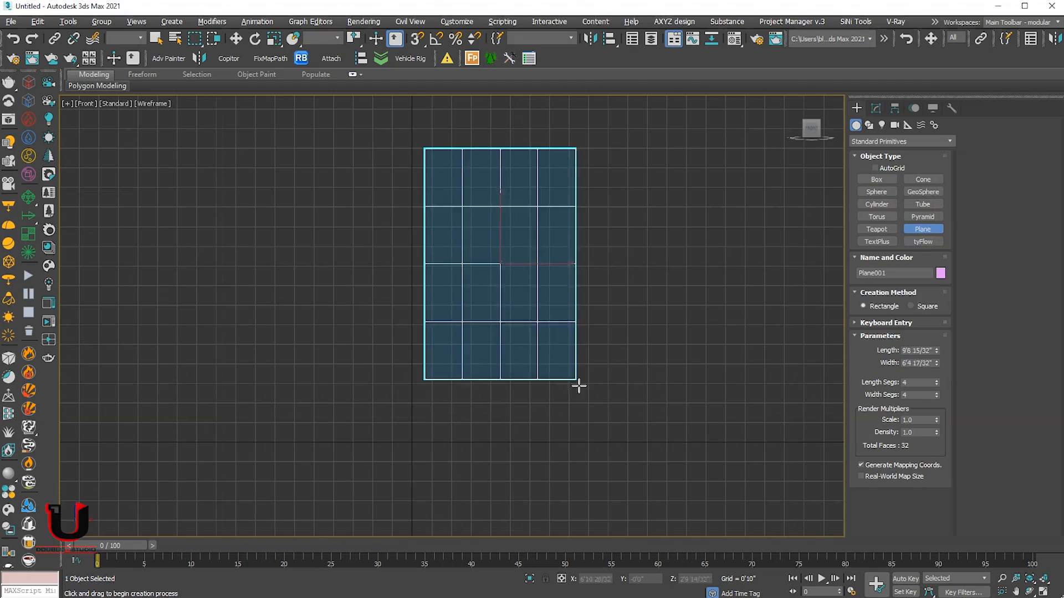
{"action": "left_click_drag", "start_coordinate": [579, 385], "coordinate": [684, 473]}
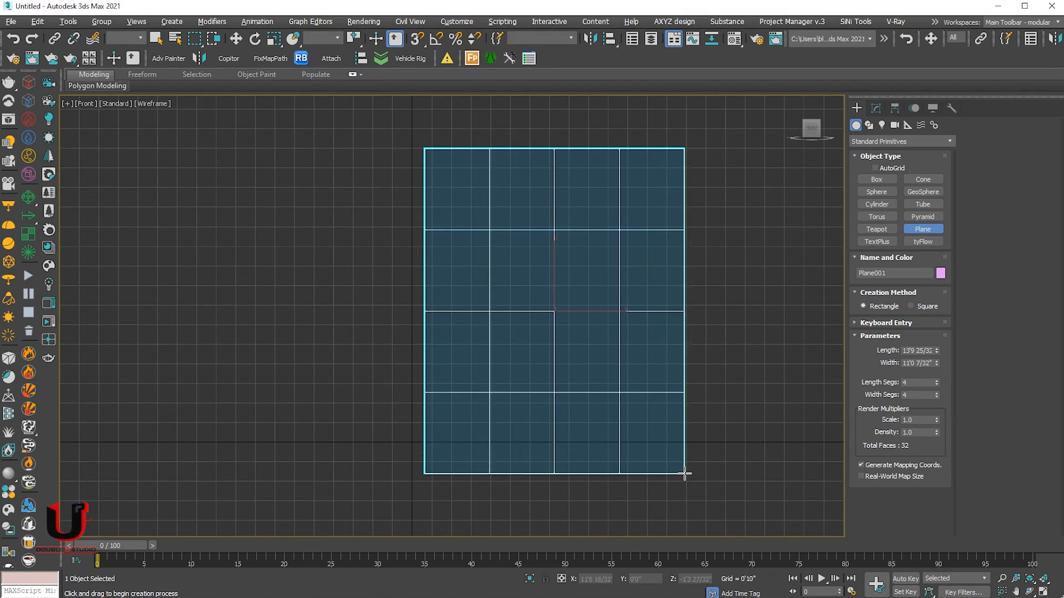
{"action": "left_click_drag", "start_coordinate": [684, 475], "coordinate": [691, 489]}
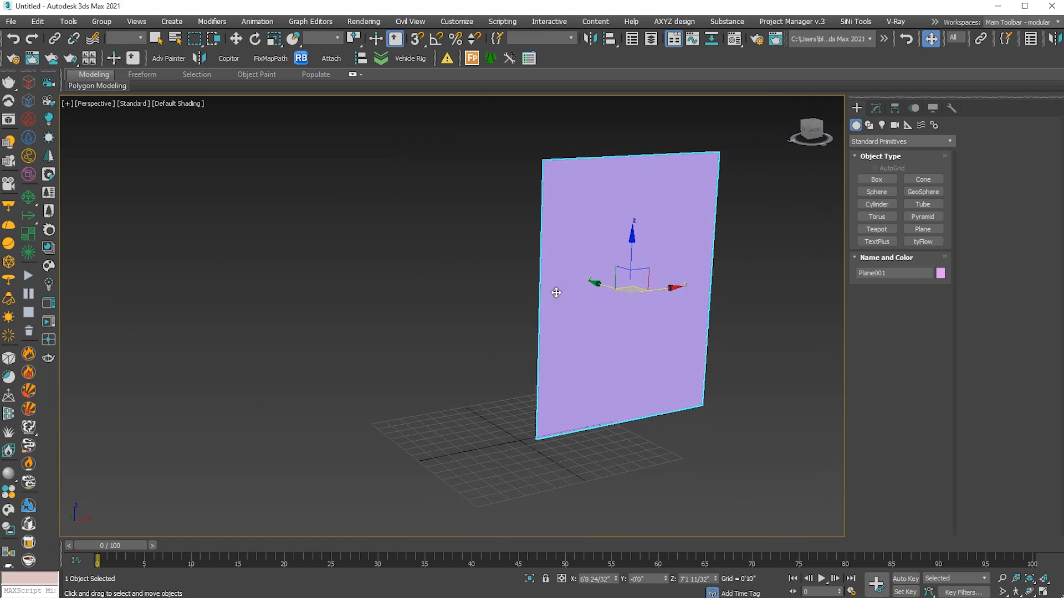
- Bring up the Slate Material Editor to build the tree material
{"action": "left_click", "coordinate": [475, 324]}
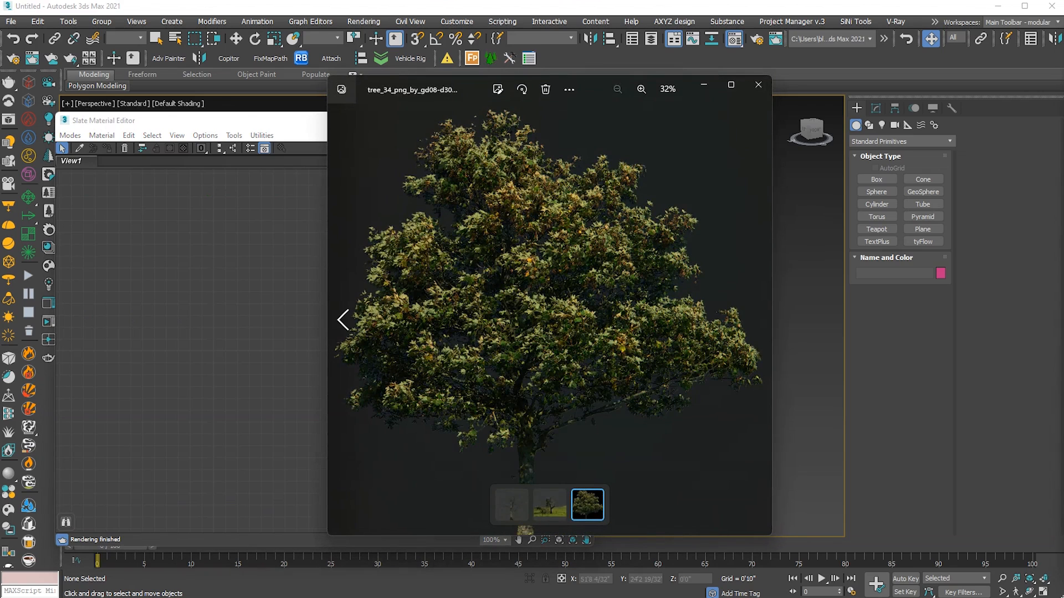
{"action": "mouse_move", "coordinate": [529, 320]}
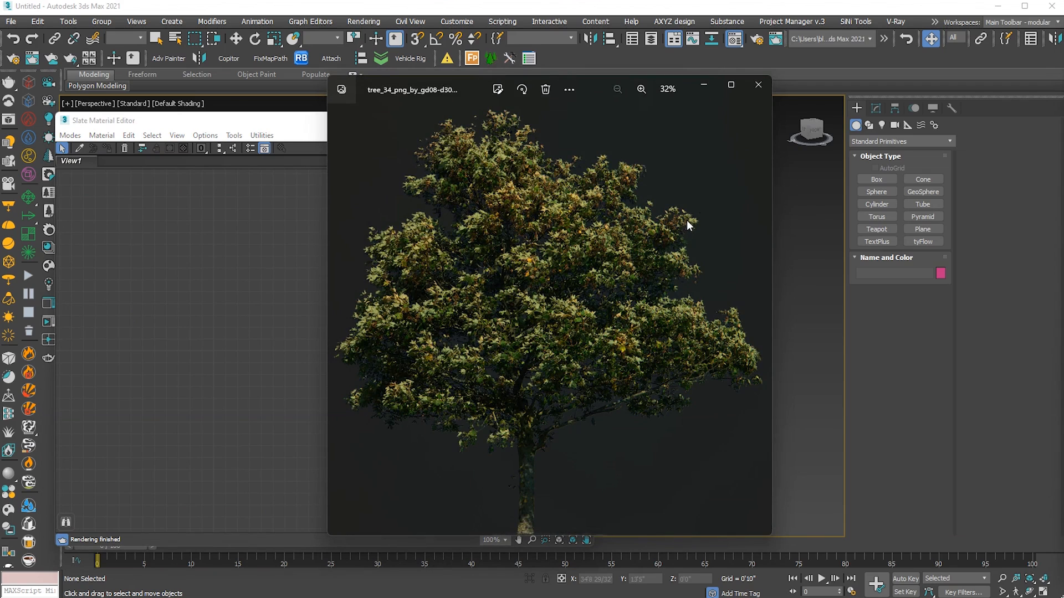
- Close the tree image preview, leaving the tree bitmap node in Slate for the Corona material
{"action": "left_click", "coordinate": [756, 84]}
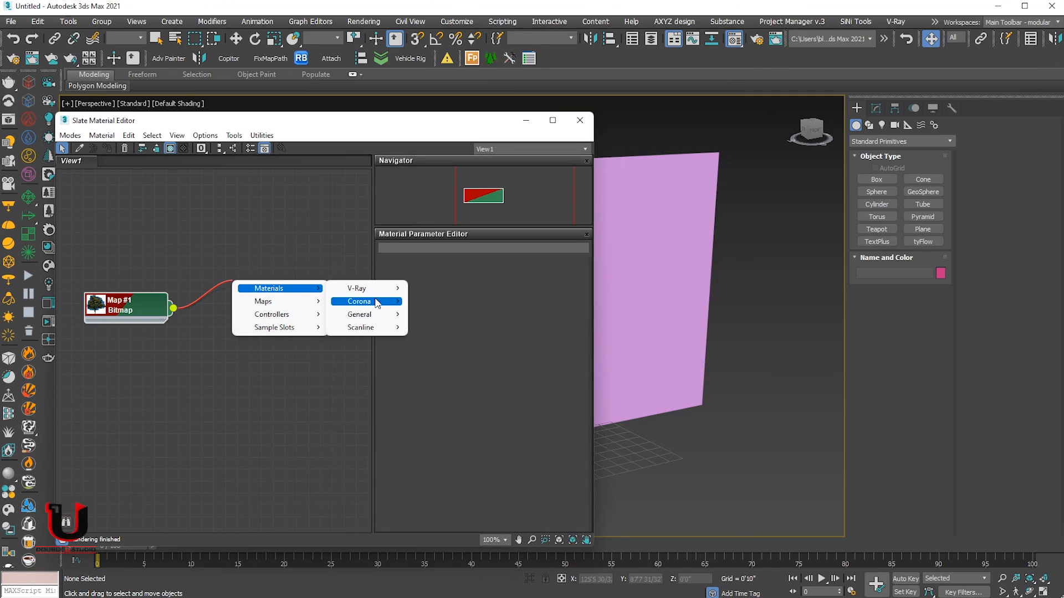
{"action": "mouse_move", "coordinate": [358, 301]}
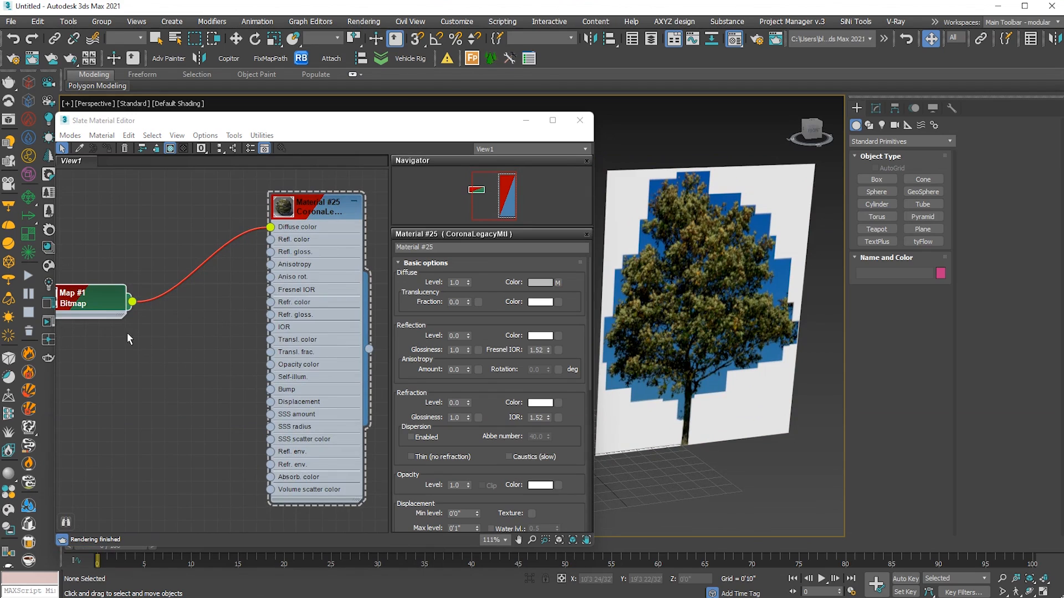
{"action": "mouse_move", "coordinate": [119, 314]}
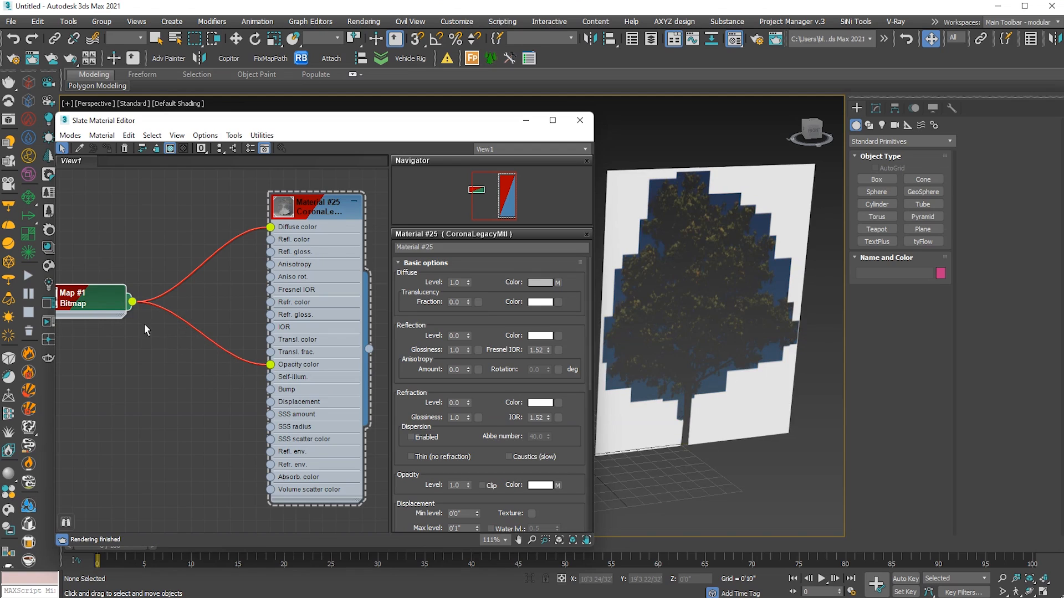
- Set the tree bitmap's Mono Channel Output to Alpha with Premultiplied Alpha off, then select the plane
{"action": "left_click", "coordinate": [91, 298]}
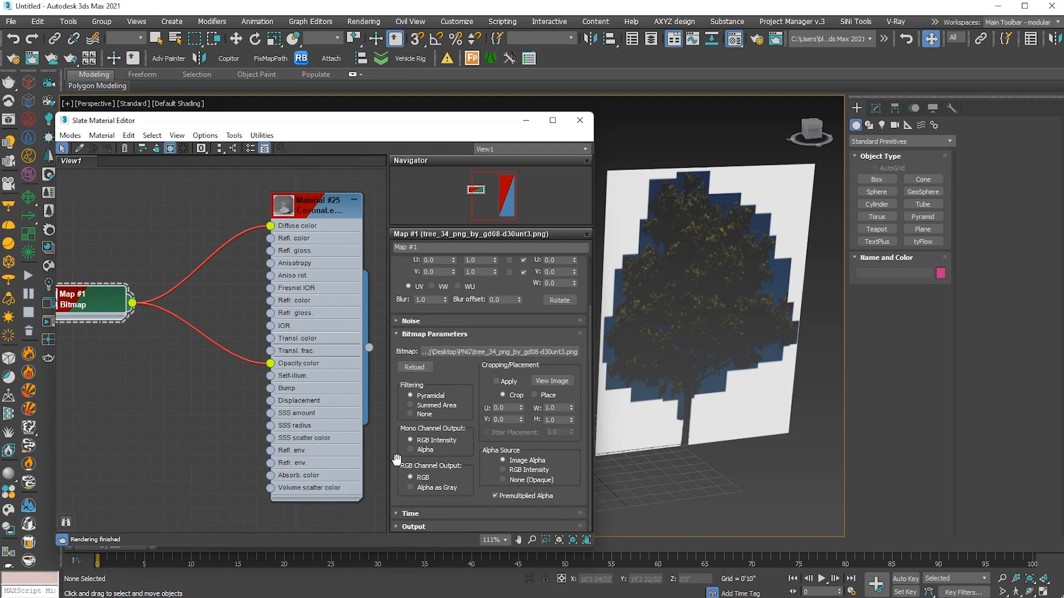
{"action": "left_click", "coordinate": [410, 449]}
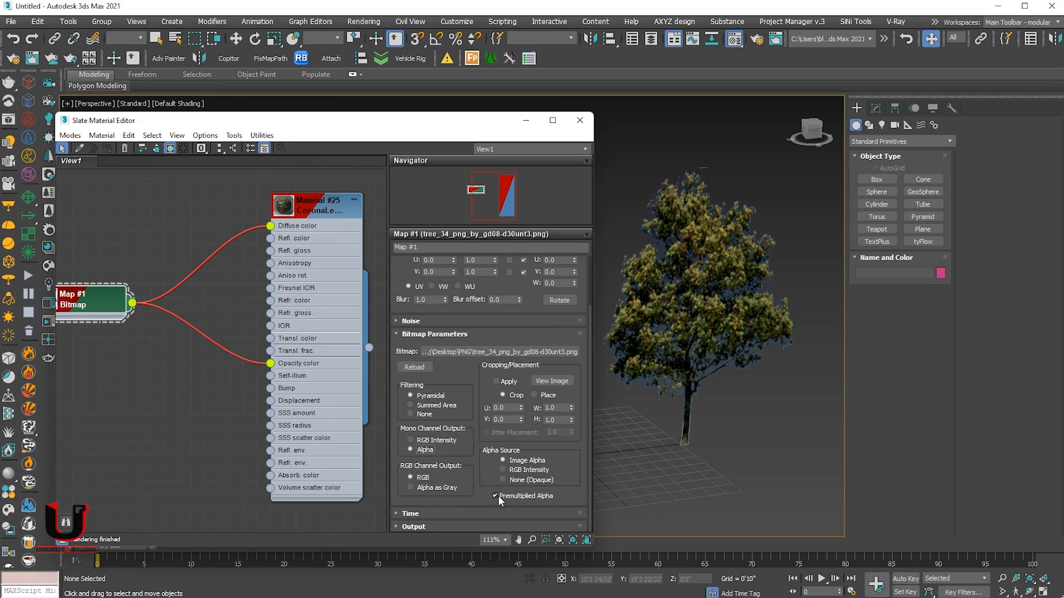
{"action": "left_click", "coordinate": [496, 497]}
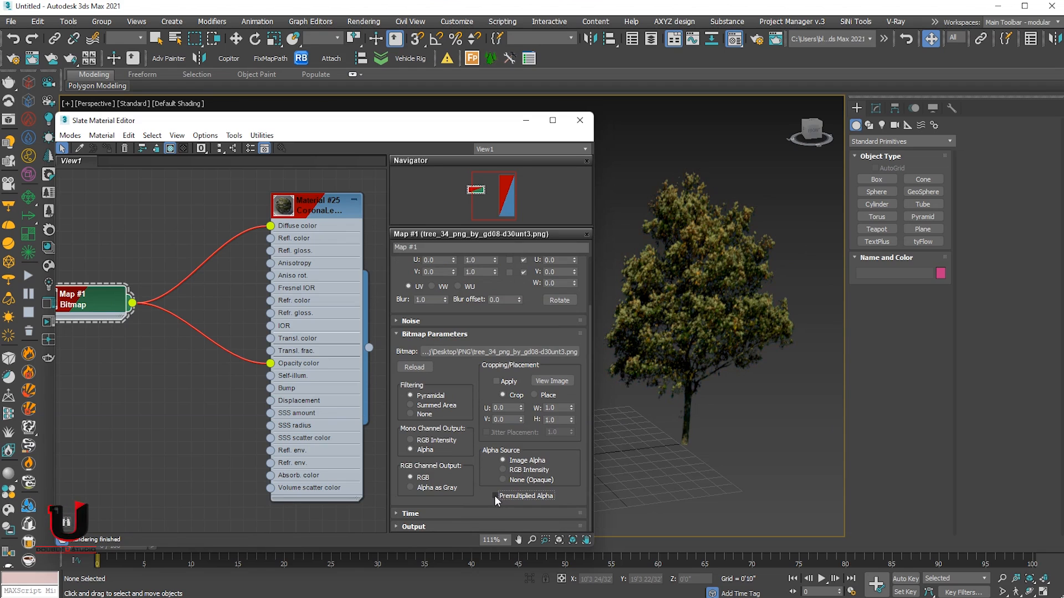
{"action": "mouse_move", "coordinate": [494, 501]}
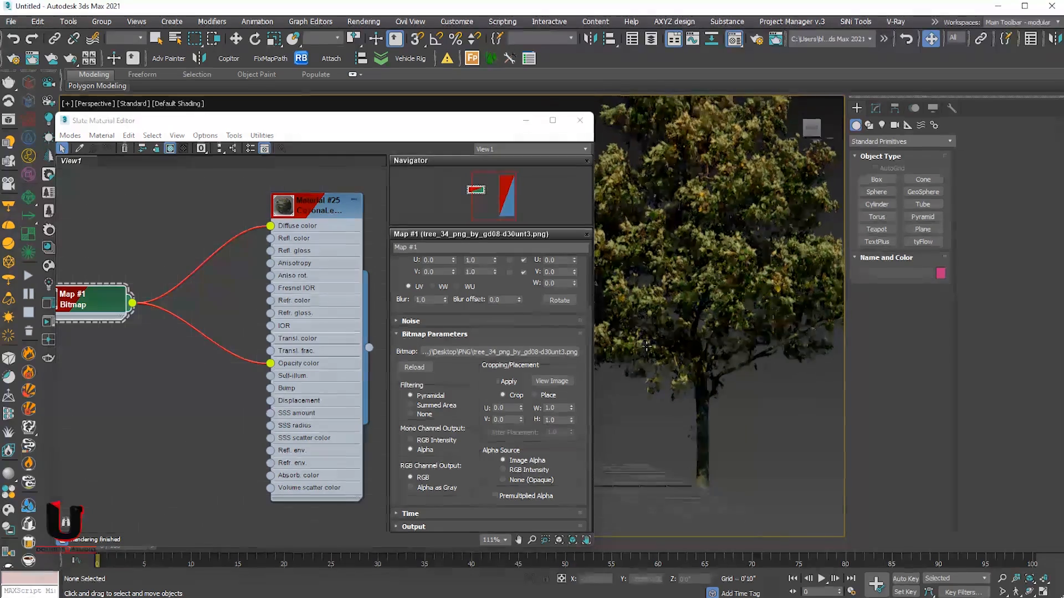
{"action": "left_click", "coordinate": [703, 339]}
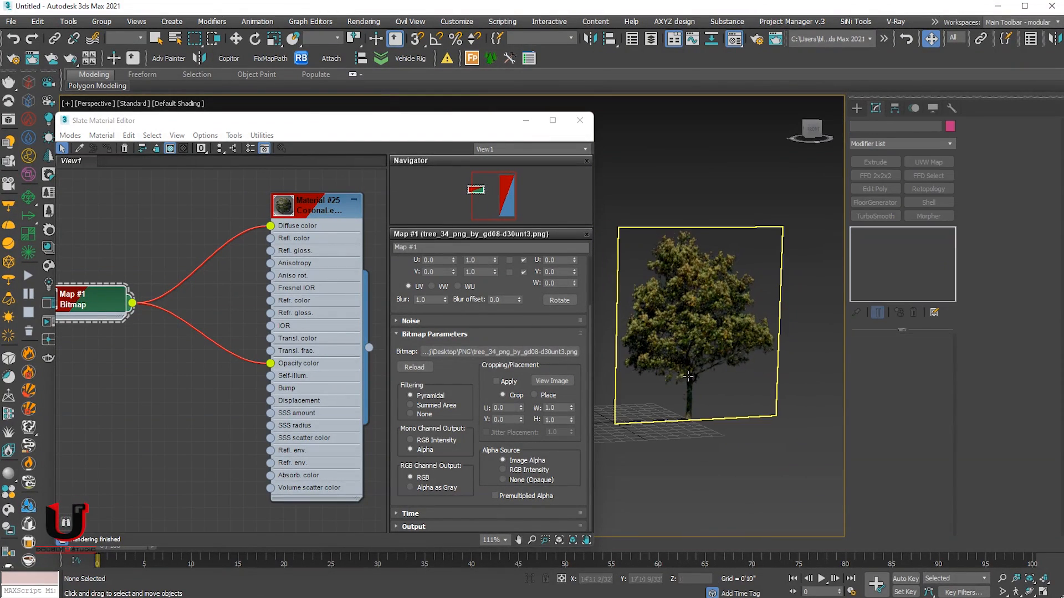
- Assign the Corona Material Library's Sidewalk Cobblestone to the large ground plane
{"action": "left_click", "coordinate": [579, 119]}
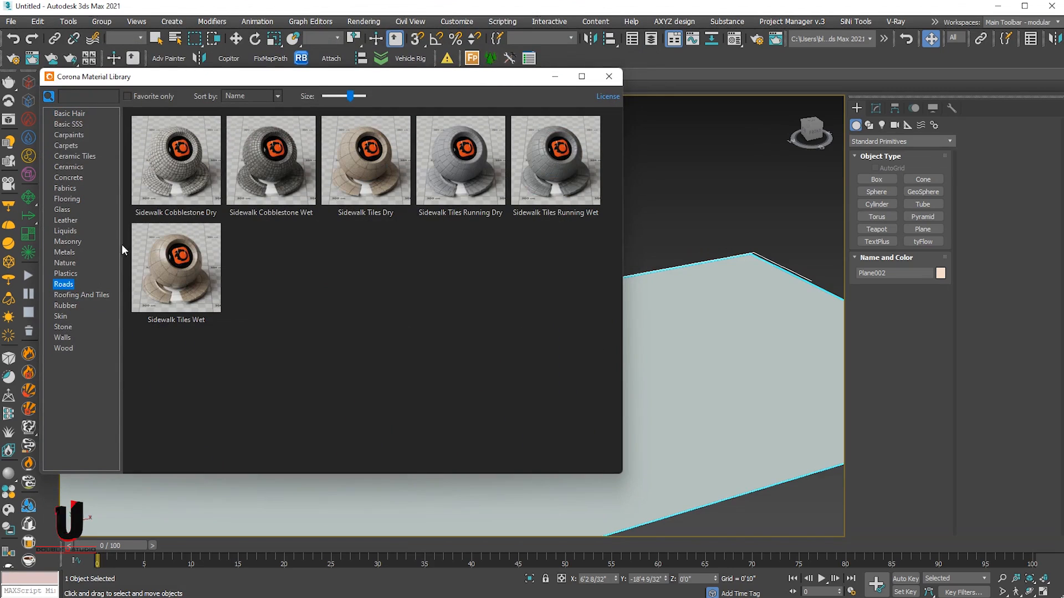
{"action": "left_click", "coordinate": [608, 76]}
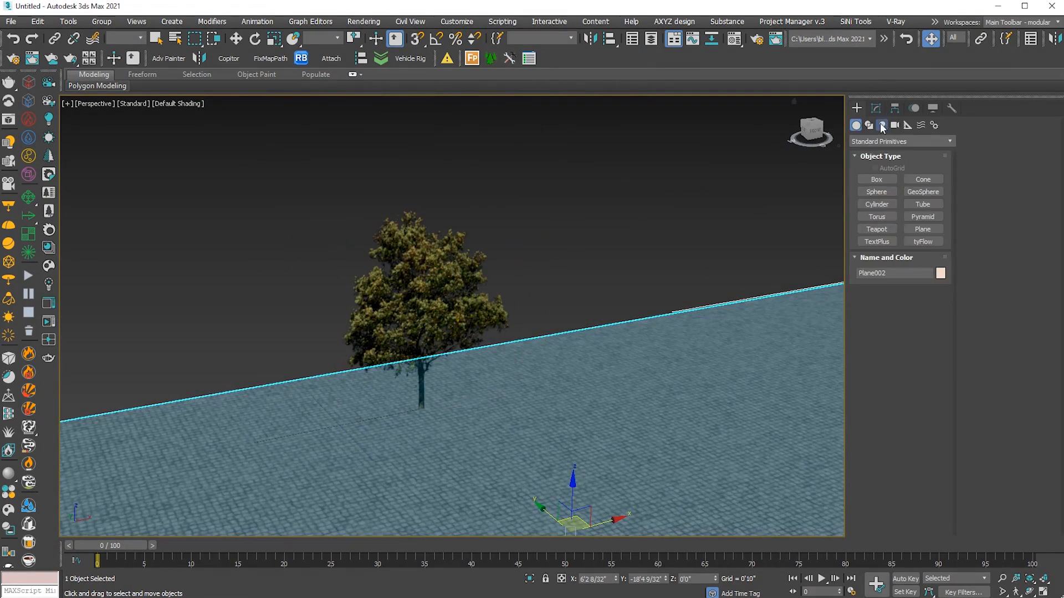
- Add a CoronaSun from Create > Lights and lower its Intensity to 0.5
{"action": "left_click", "coordinate": [882, 125]}
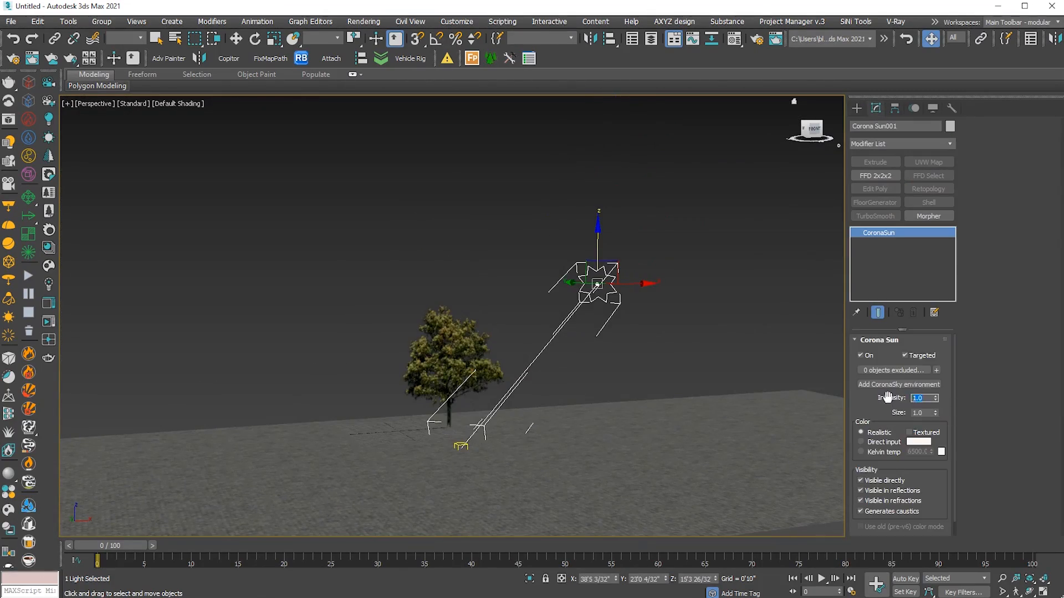
{"action": "type", "text": "0.5"}
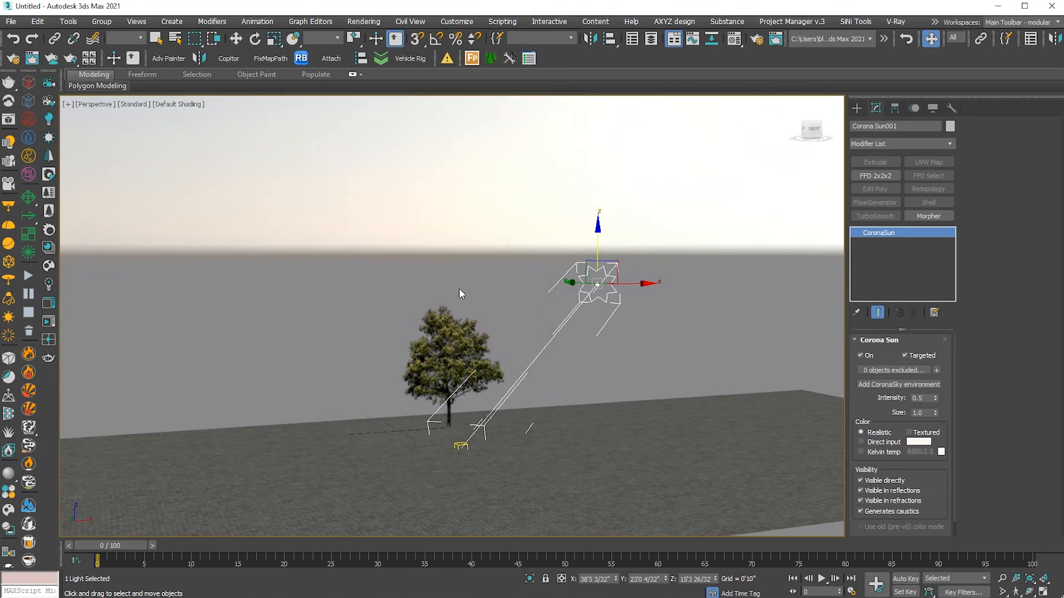